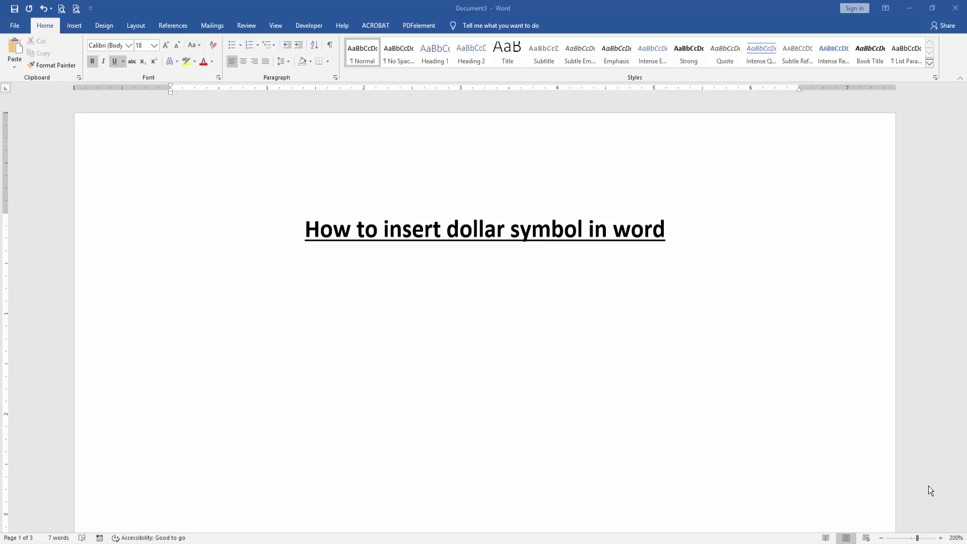
pyautogui.moveTo(49, 203)
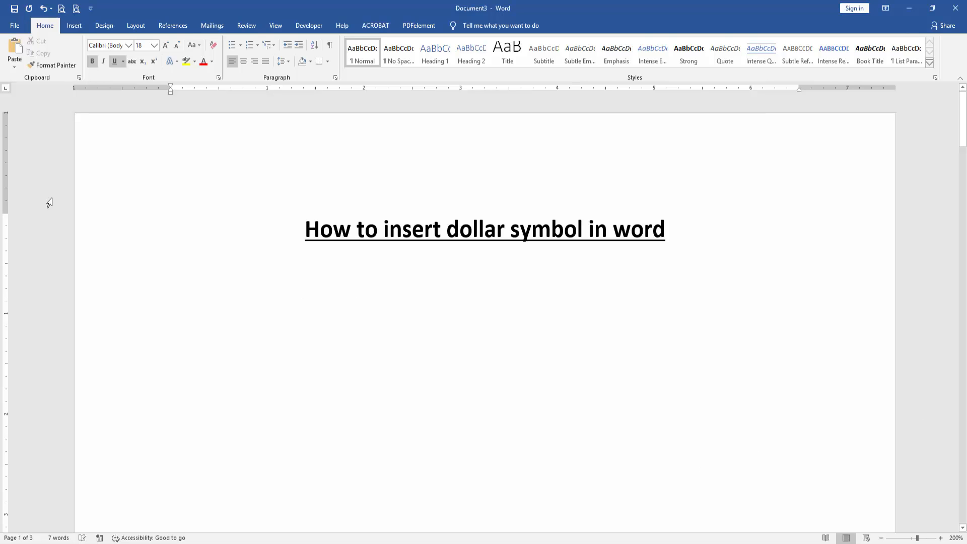
# Open the Symbol dialog from Insert > Symbol > More Symbols
pyautogui.click(73, 25)
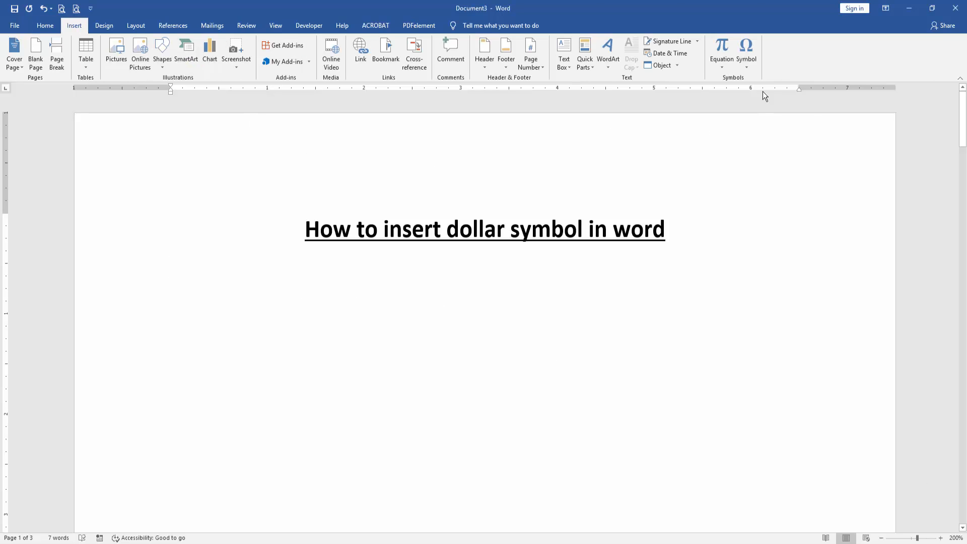
pyautogui.click(746, 52)
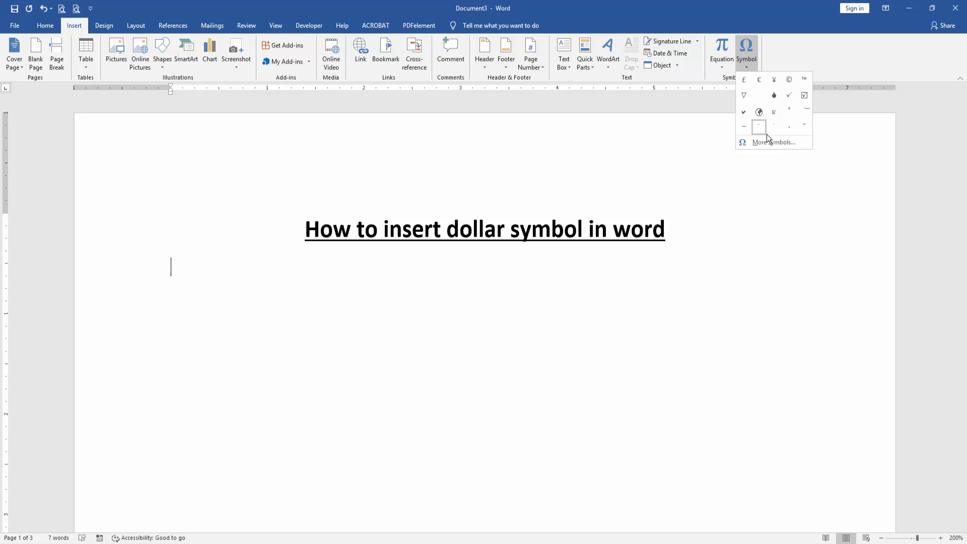
pyautogui.click(773, 142)
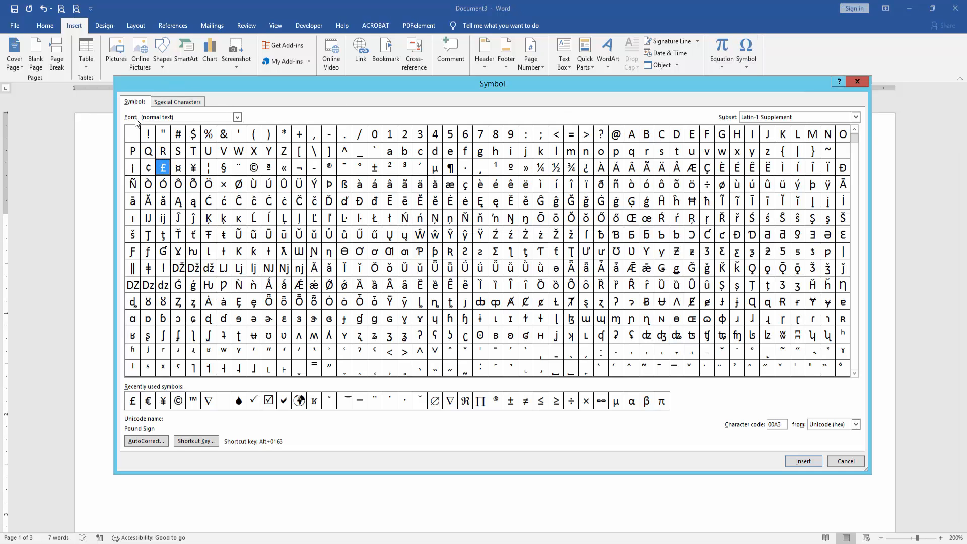
# Insert the $ character below the heading, then close the Symbol dialog
pyautogui.click(184, 117)
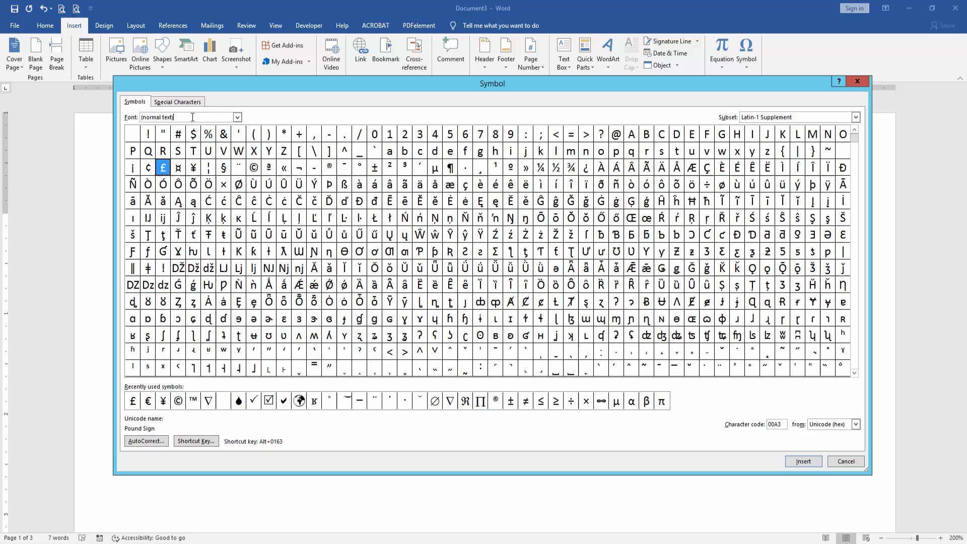
pyautogui.moveTo(178, 167)
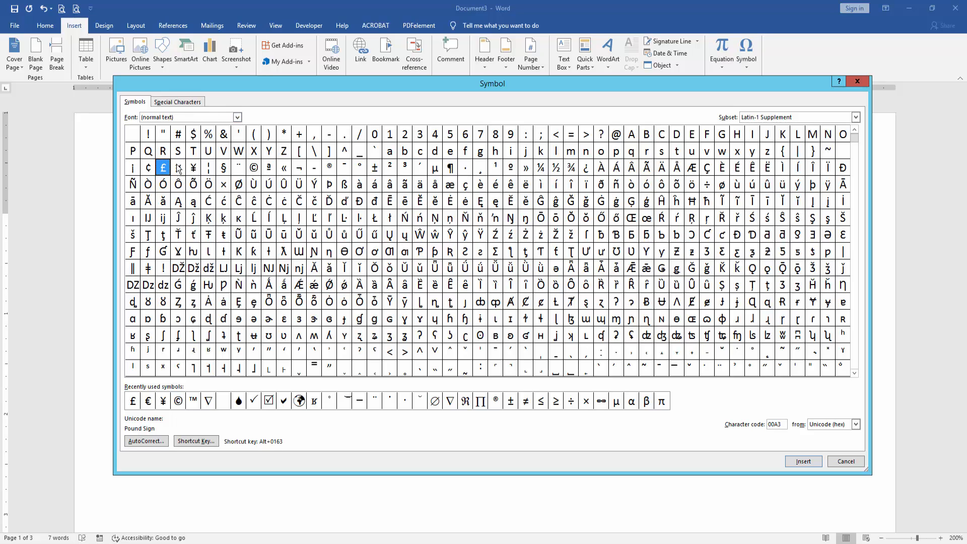
pyautogui.click(192, 134)
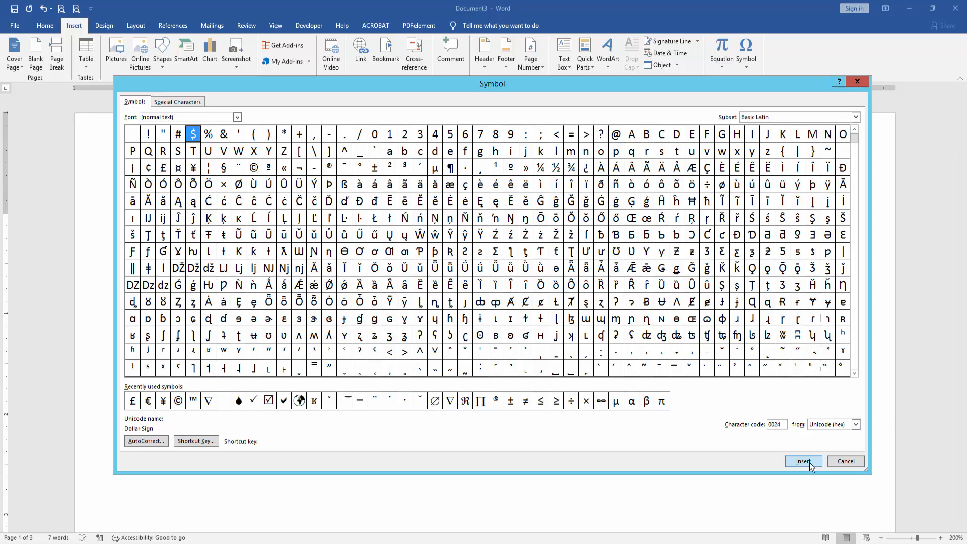
pyautogui.click(802, 460)
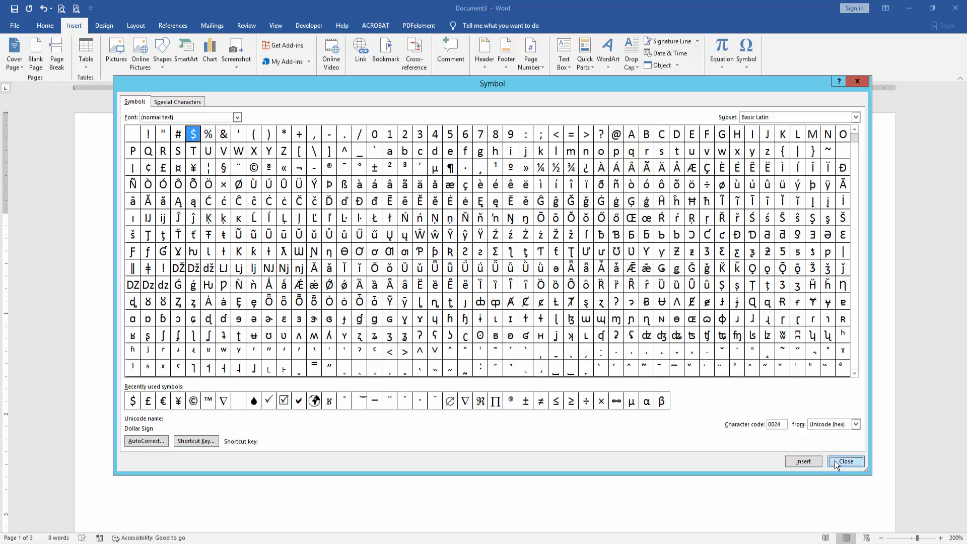
pyautogui.click(845, 461)
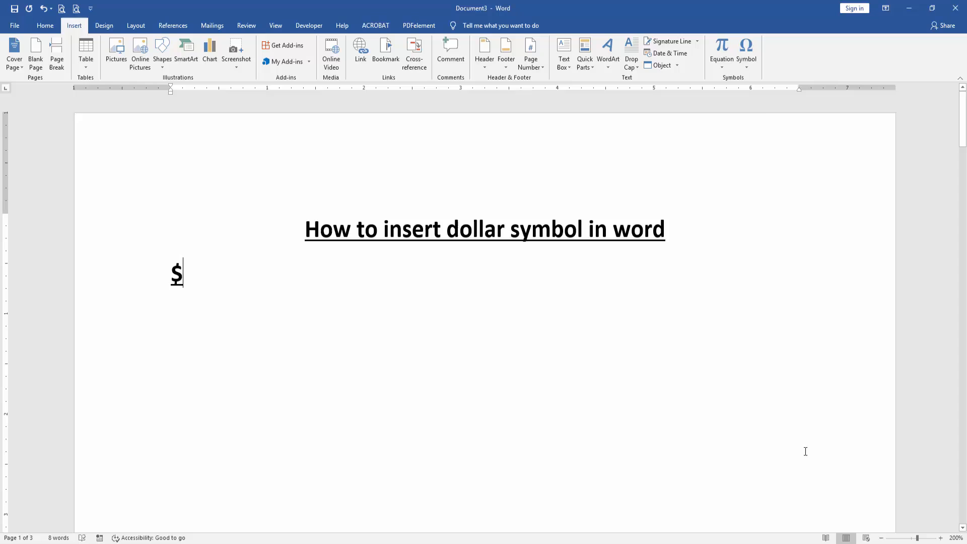
pyautogui.moveTo(385, 401)
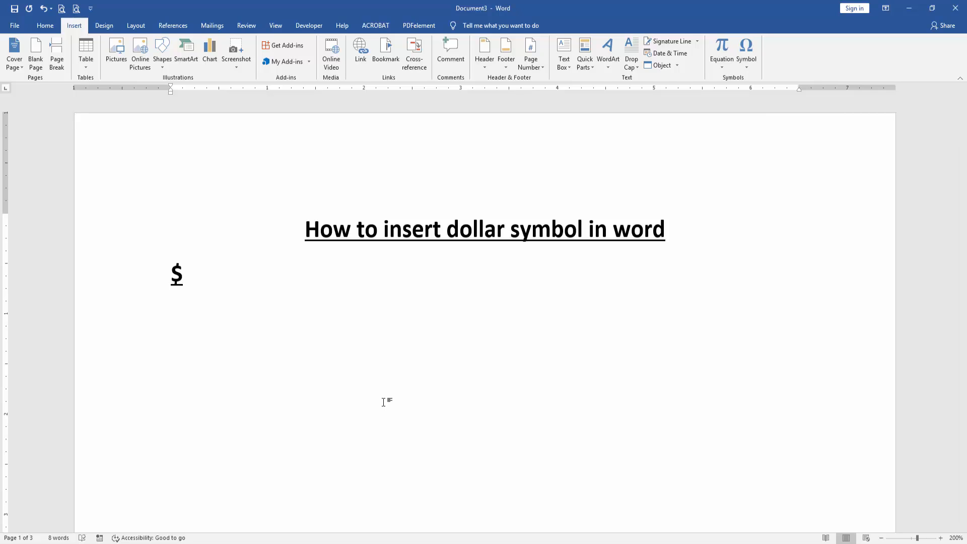
pyautogui.click(183, 273)
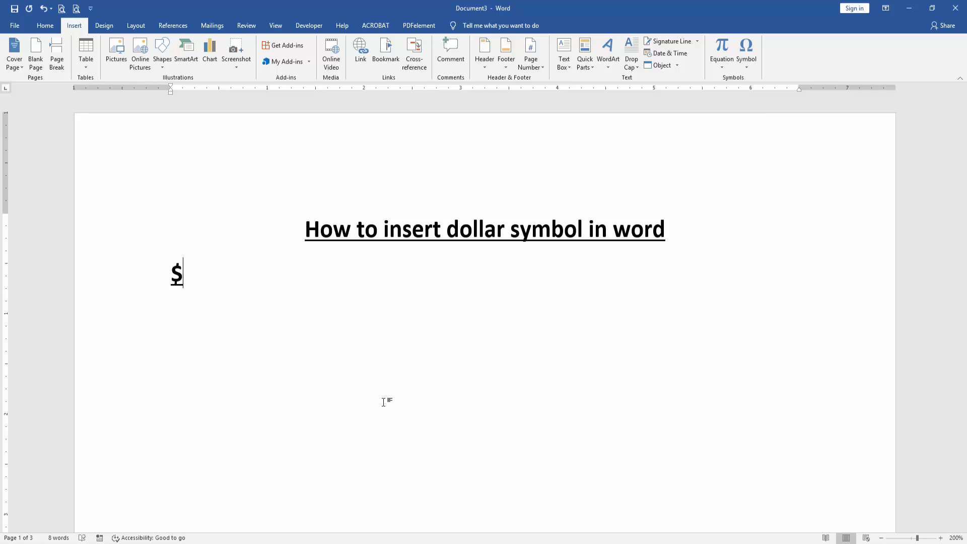